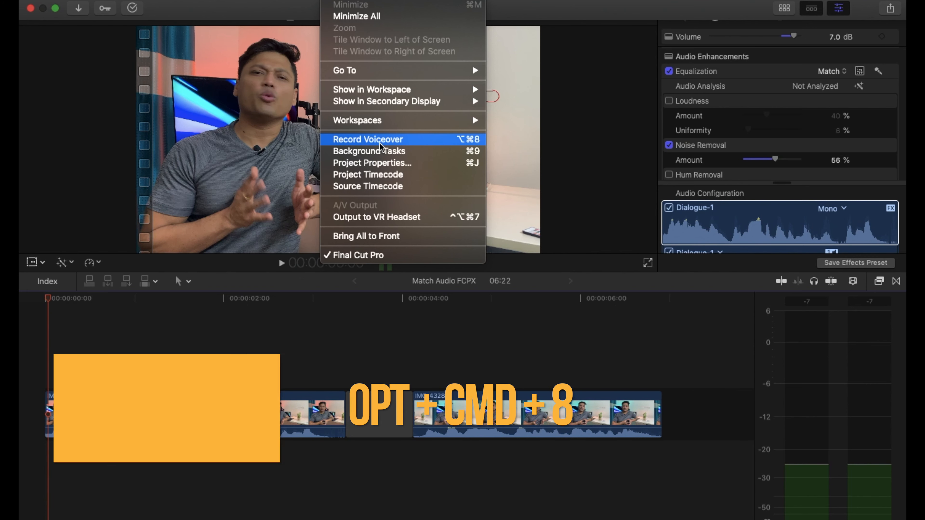
Step: Name the voiceover recording 'Voice Over Tutorial' and reveal the advanced recording options
click(368, 139)
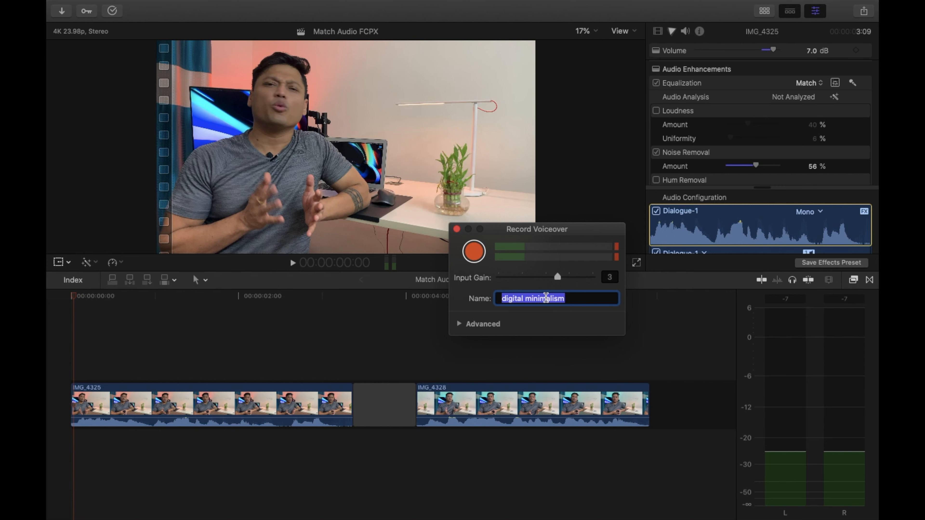
text(Voice Over)
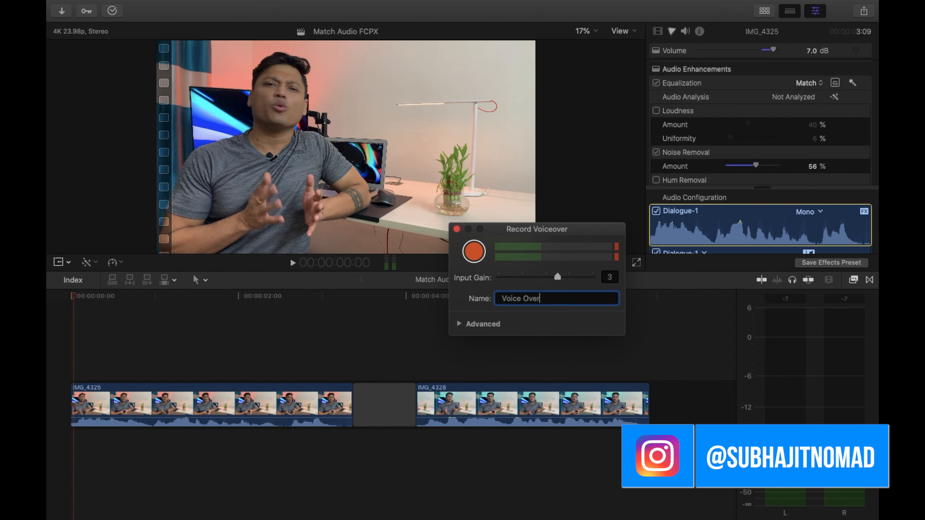
click(483, 323)
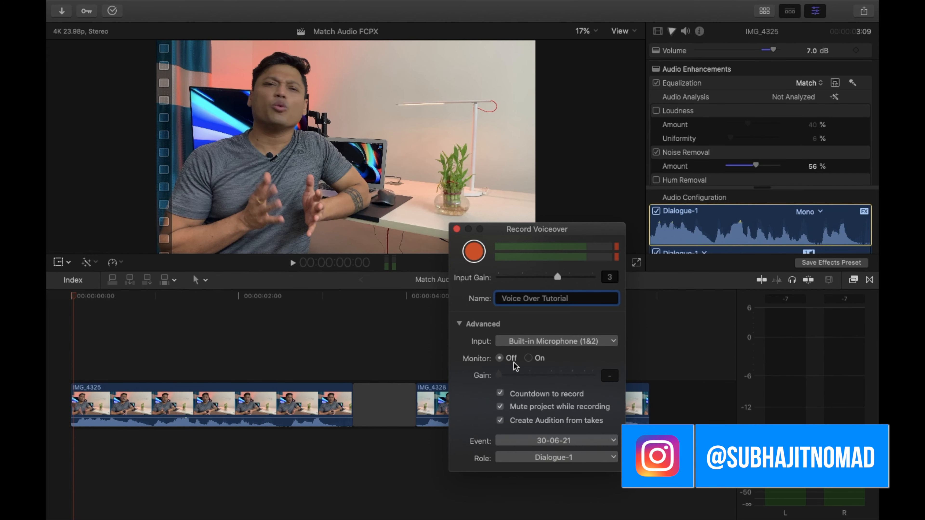
click(555, 341)
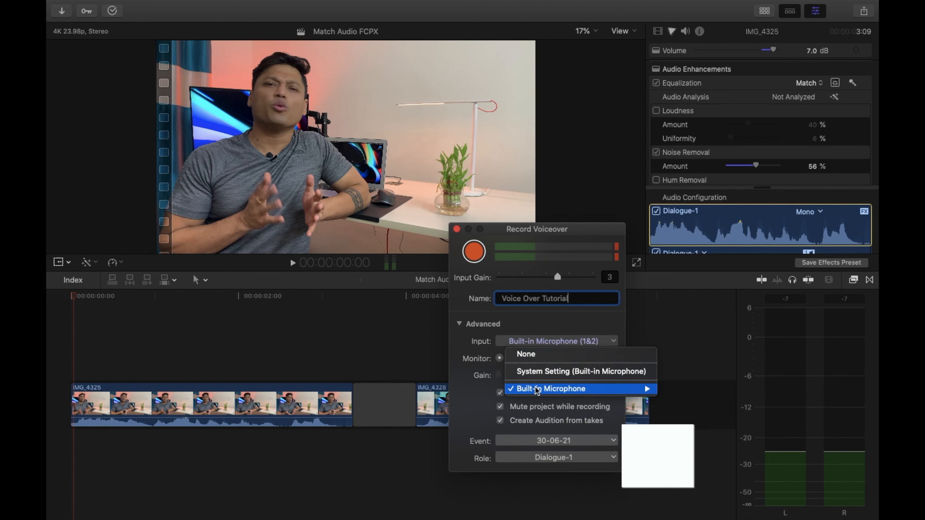
mouse_move(550, 388)
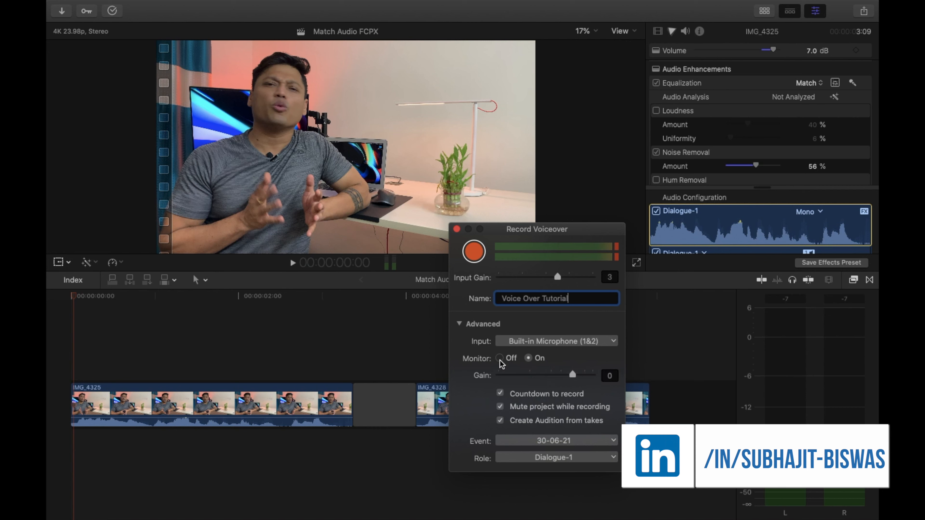
click(499, 358)
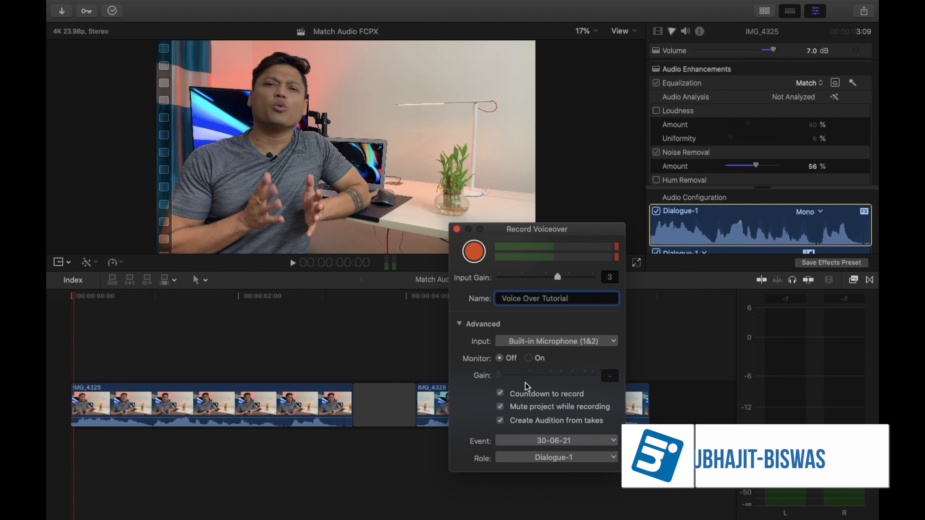
click(499, 393)
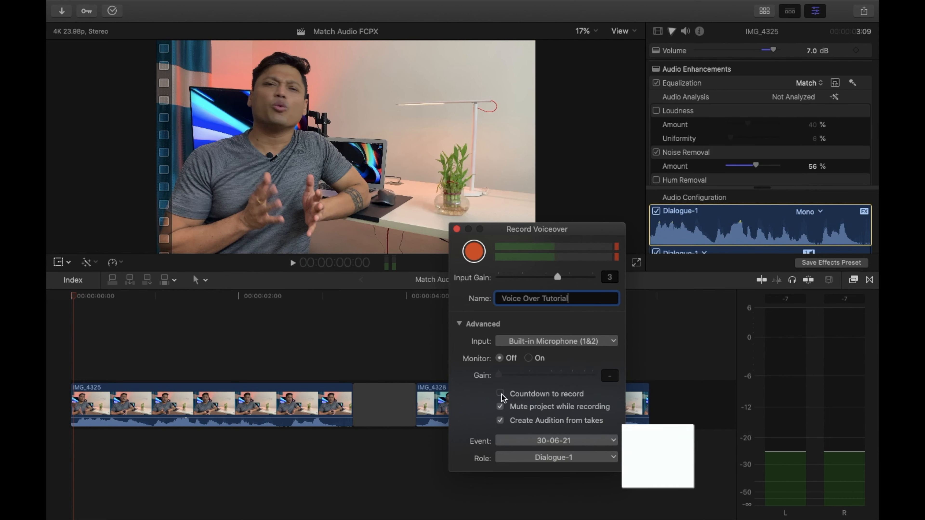
click(500, 394)
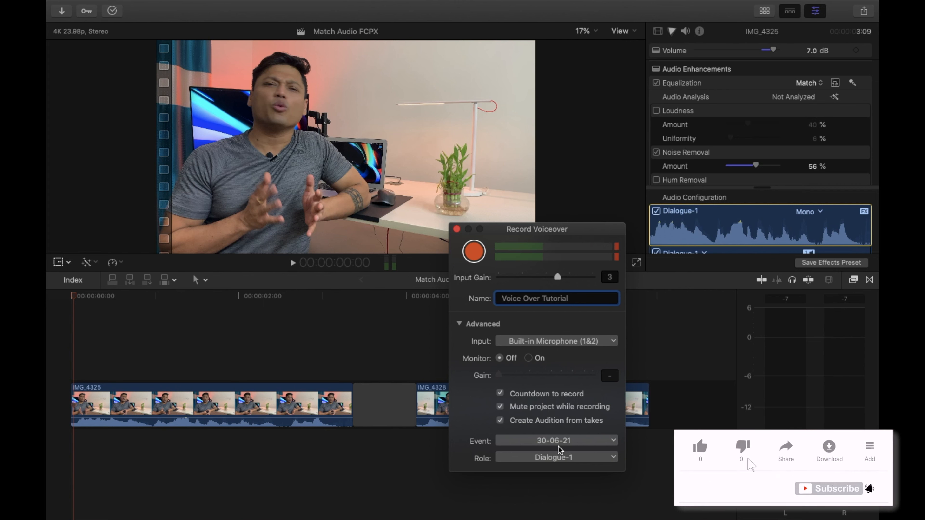
click(556, 440)
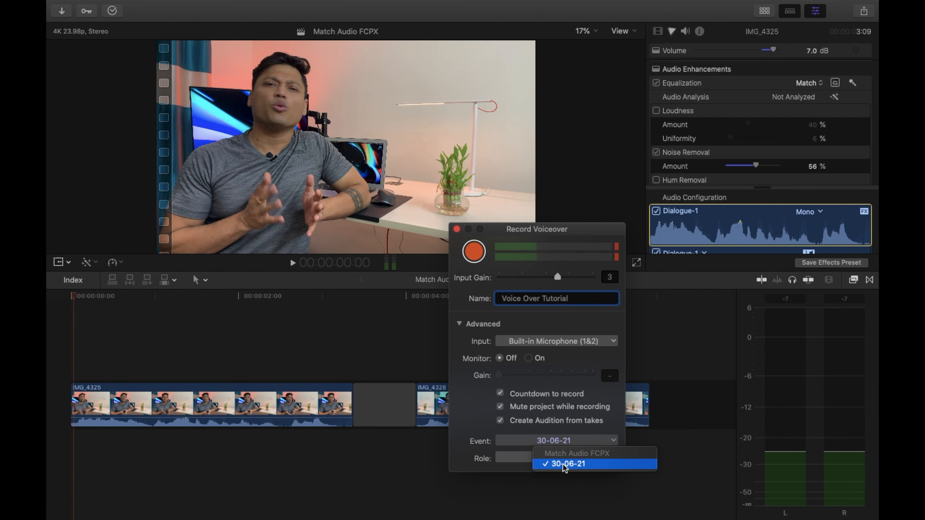
click(565, 463)
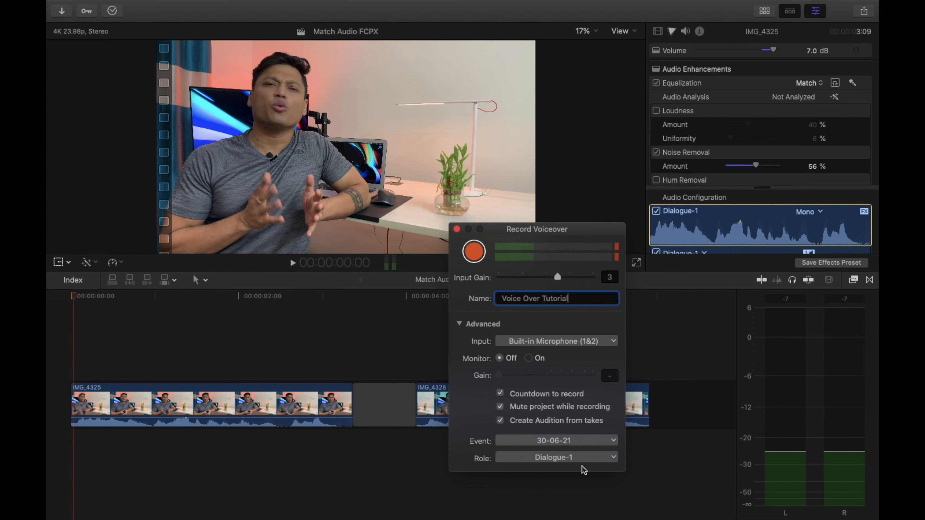
click(554, 457)
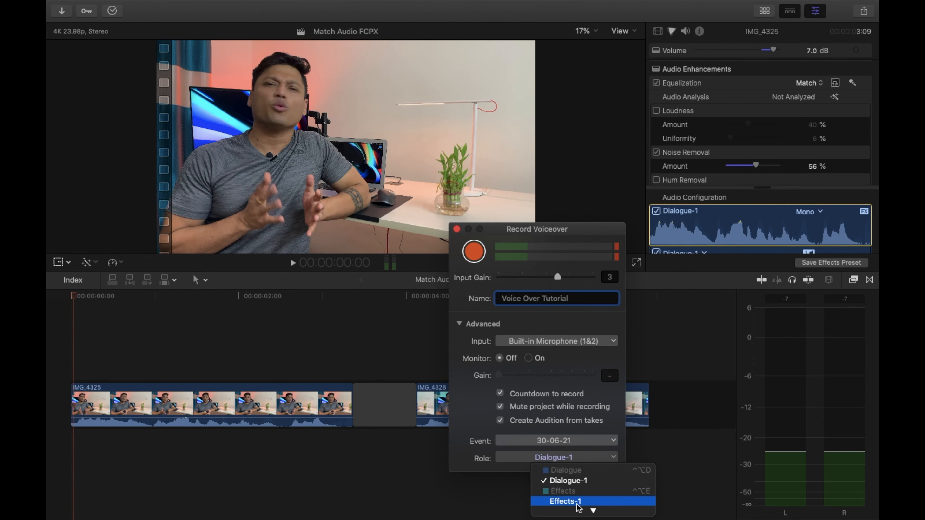
mouse_move(583, 480)
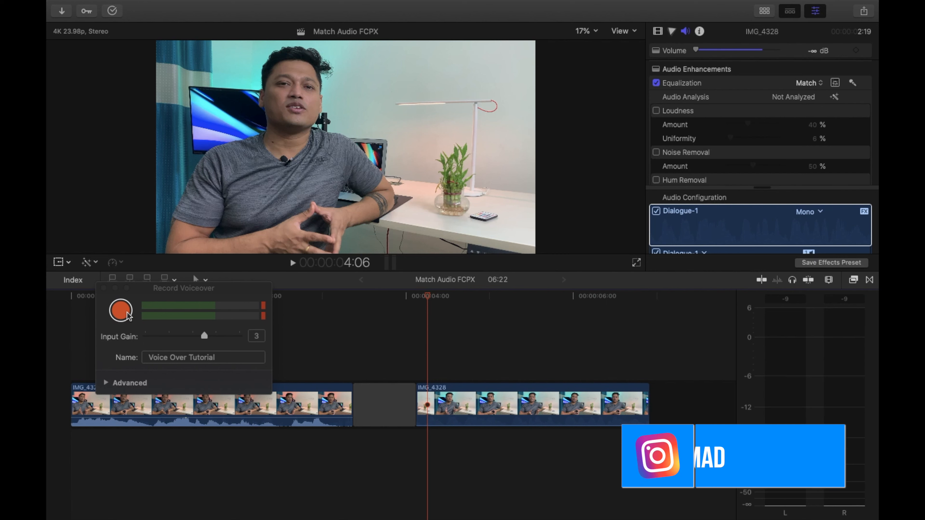
mouse_move(121, 310)
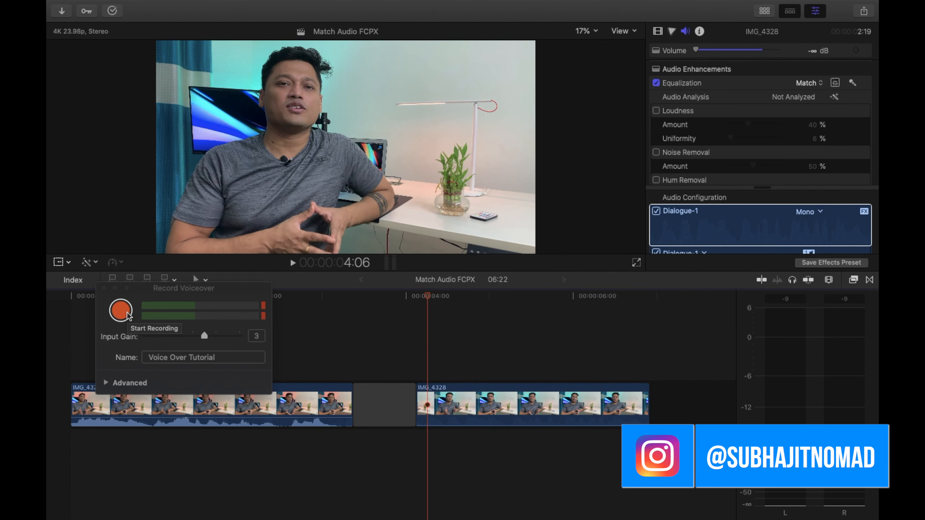
Step: Record the first take, creating audio clip 'Voice Over Tutorial-2' beneath the second video clip
click(121, 310)
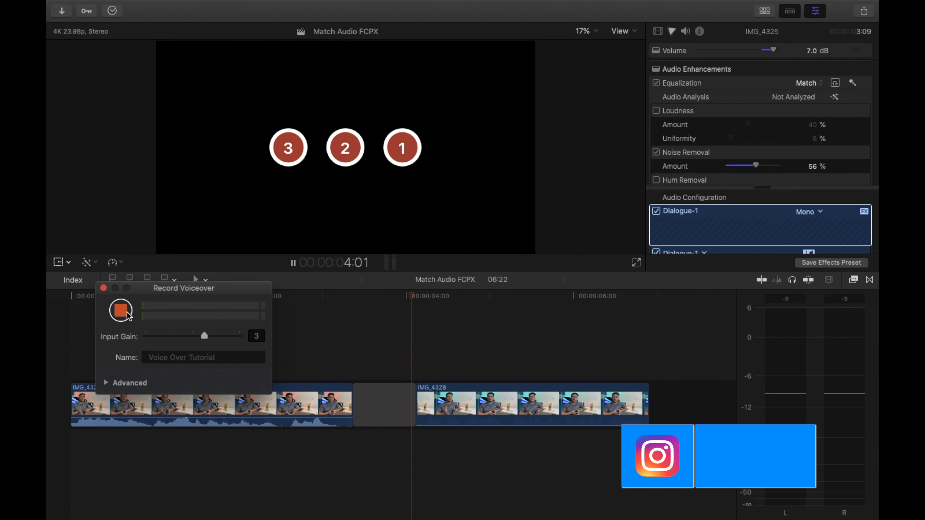
click(120, 311)
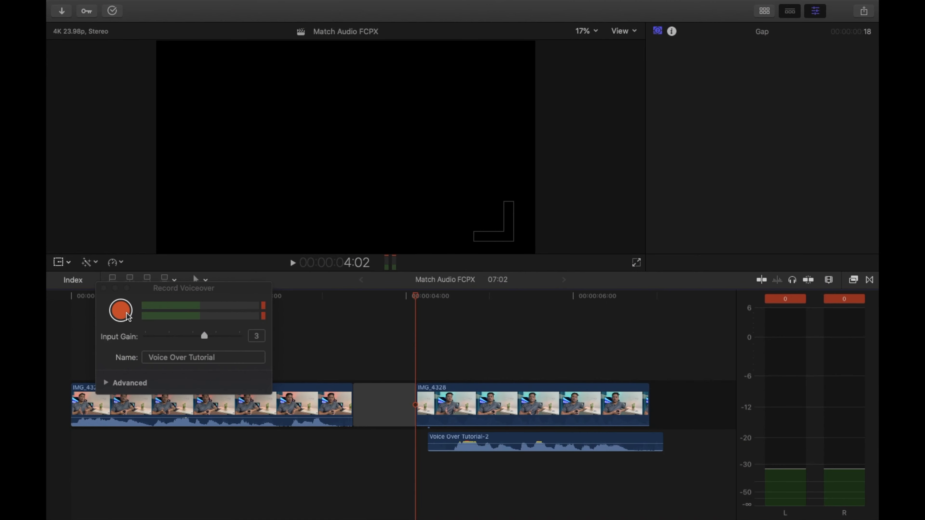
Step: Record a second take, 'Voice Over Tutorial-3', beneath the first and select the new clip
click(121, 310)
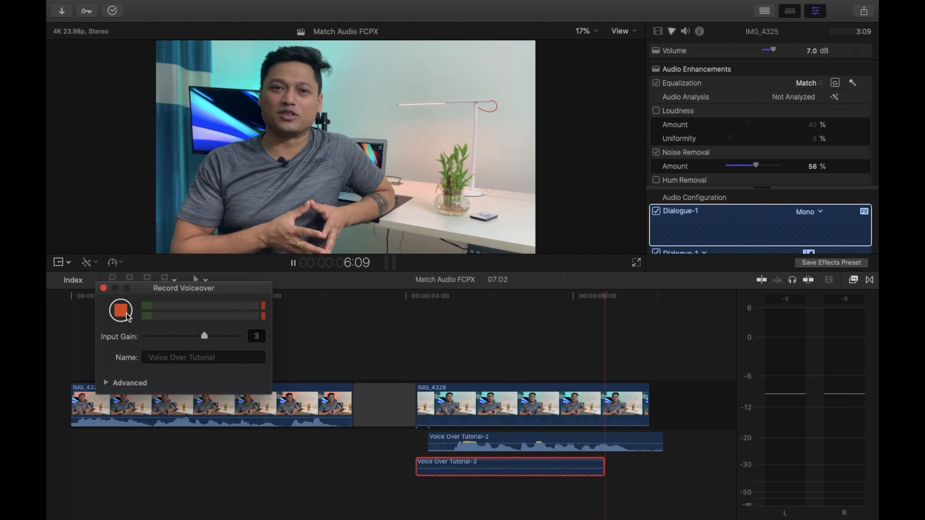
click(121, 310)
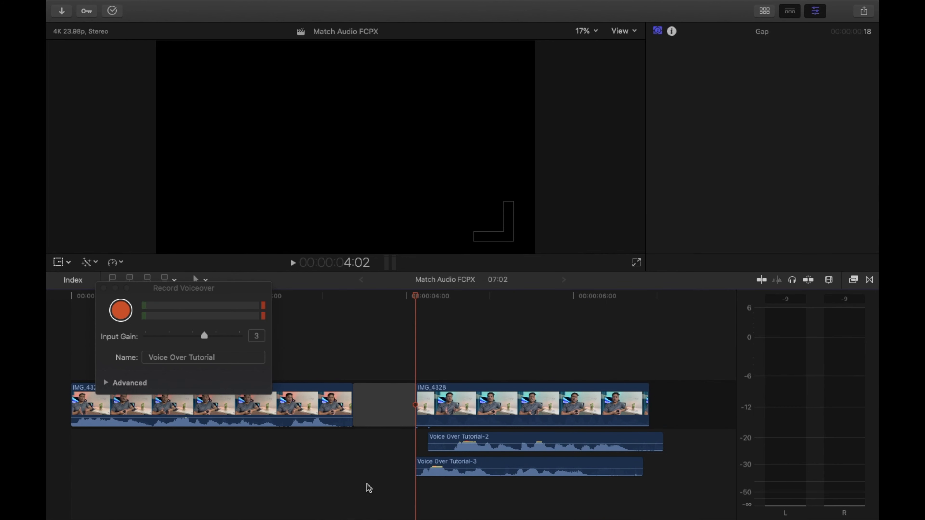
click(528, 467)
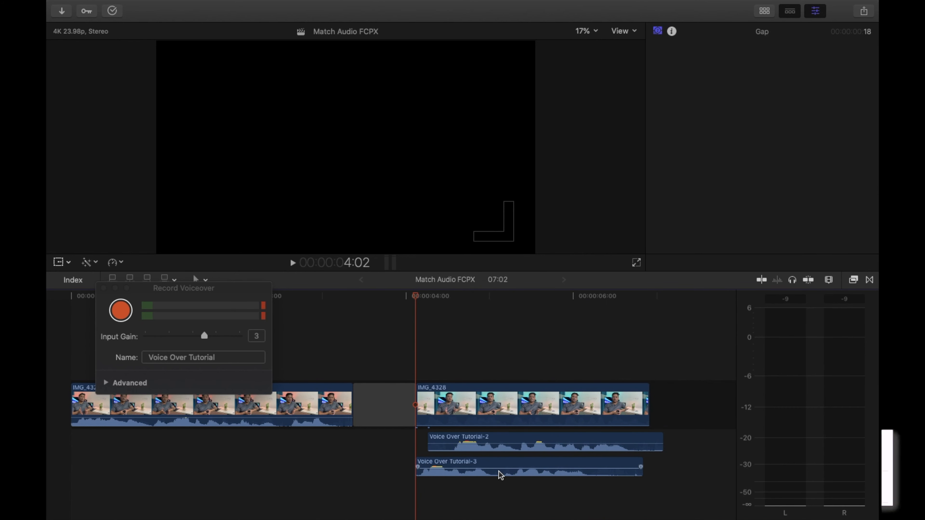